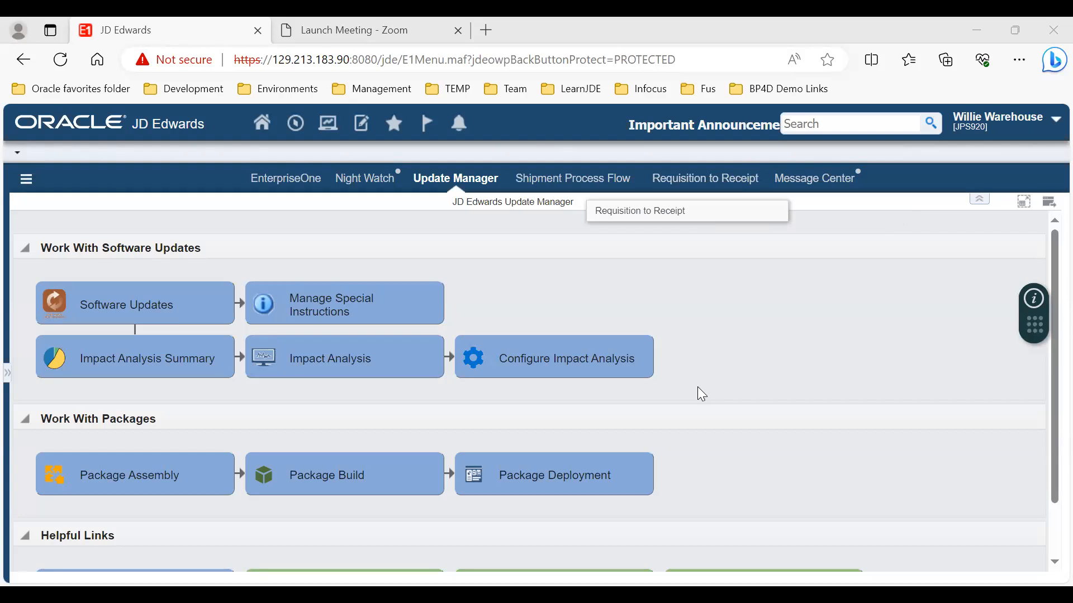
pyautogui.moveTo(788, 303)
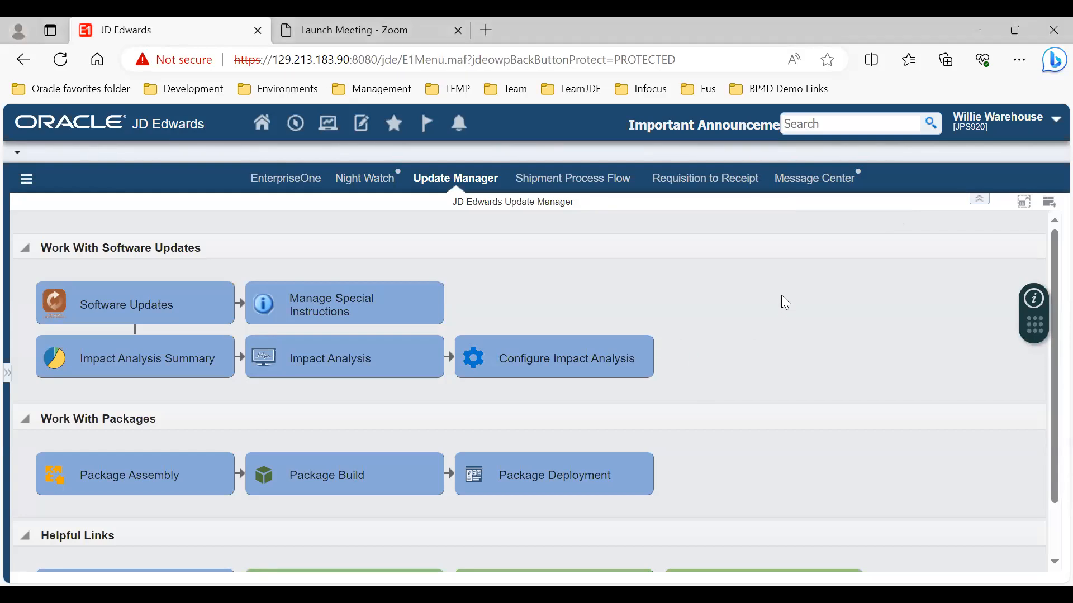
# Switch the browser to full-screen view of the Update Manager page.
pyautogui.press('F11')
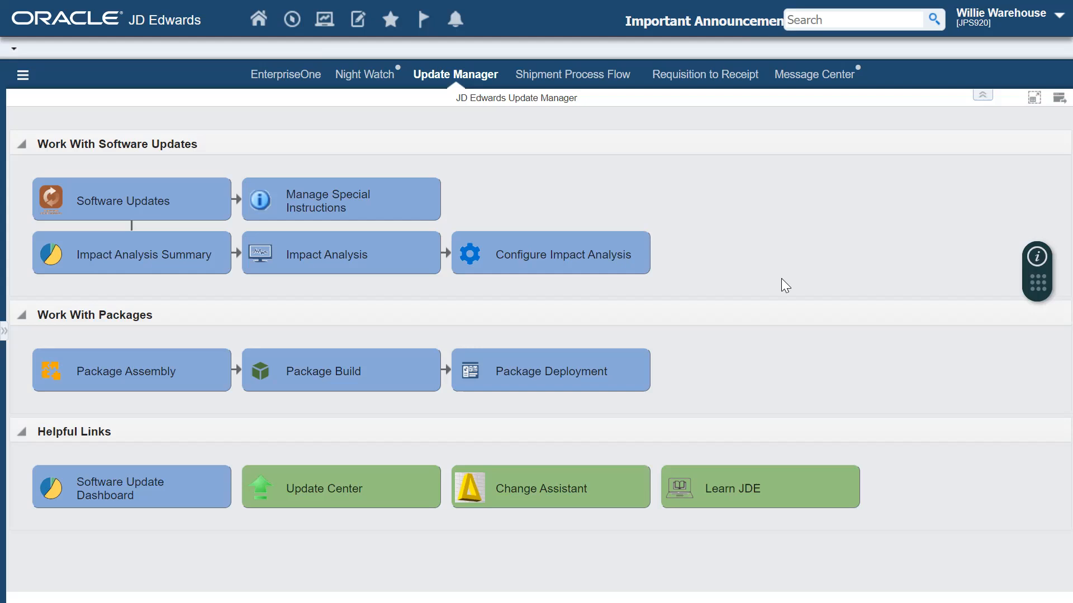
pyautogui.moveTo(744, 241)
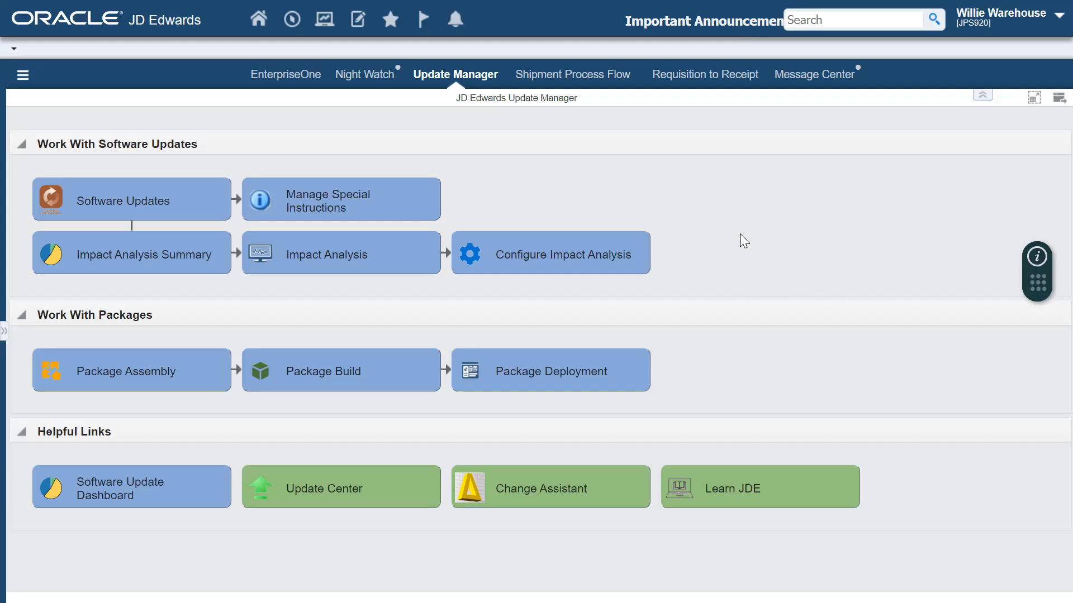
pyautogui.moveTo(667, 181)
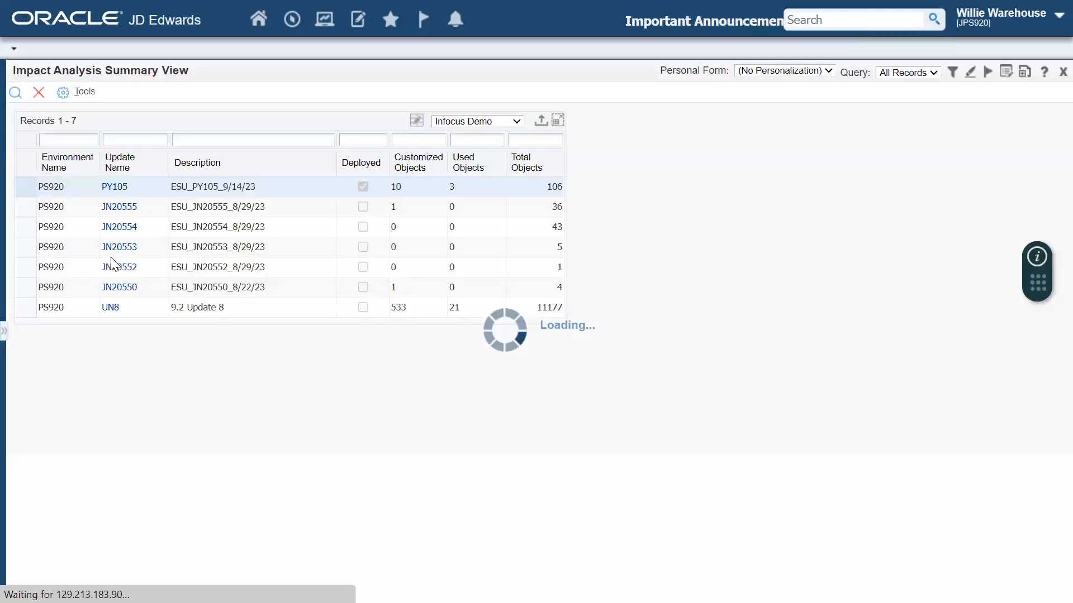
# Select the UN8 row to load its object status and replaced object status charts.
pyautogui.click(114, 187)
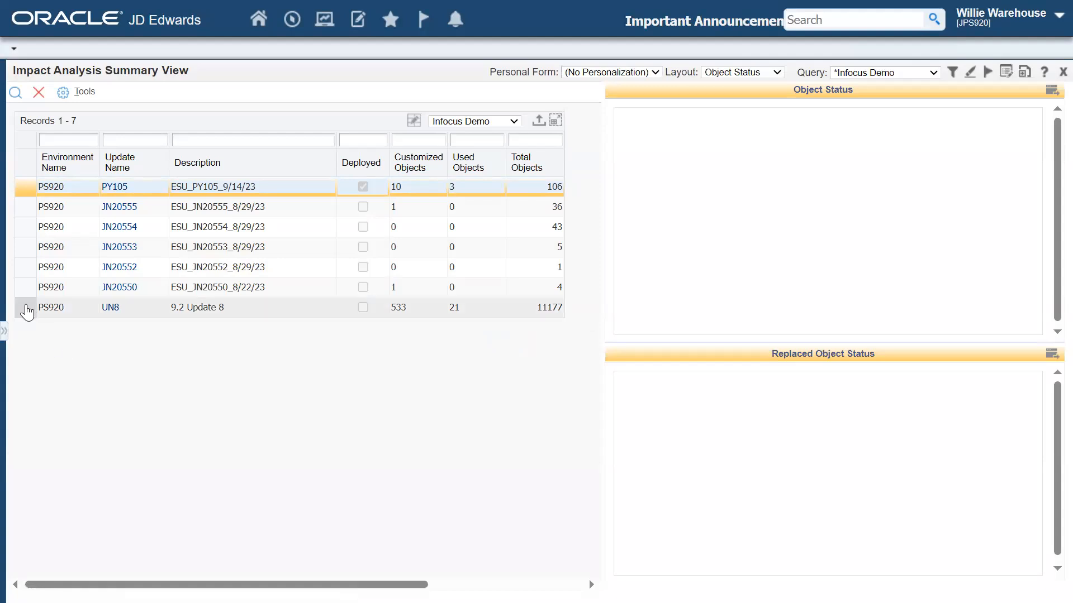
pyautogui.click(50, 307)
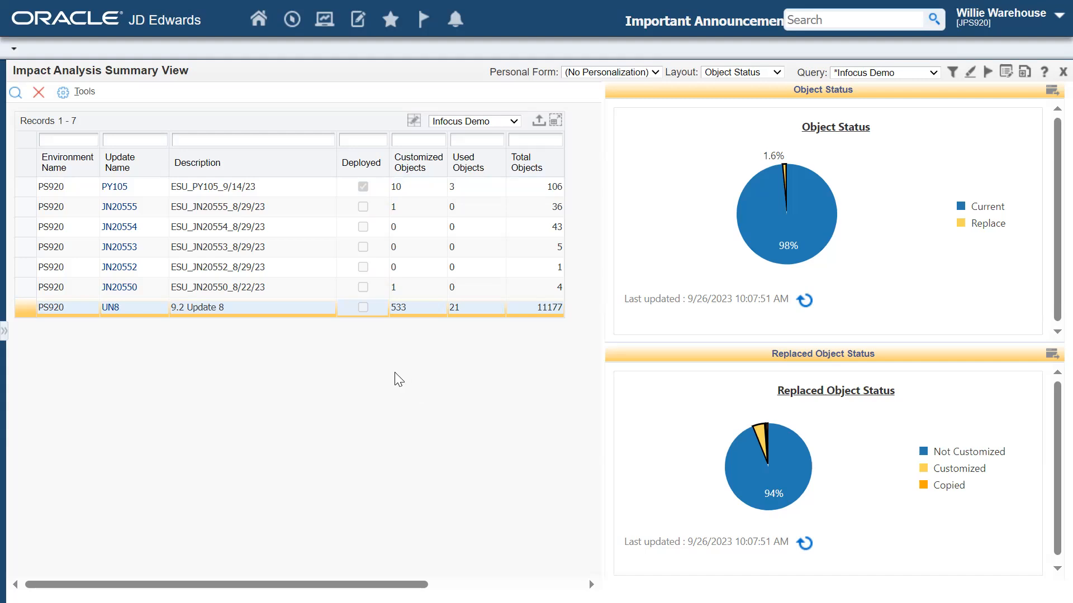
pyautogui.moveTo(906, 290)
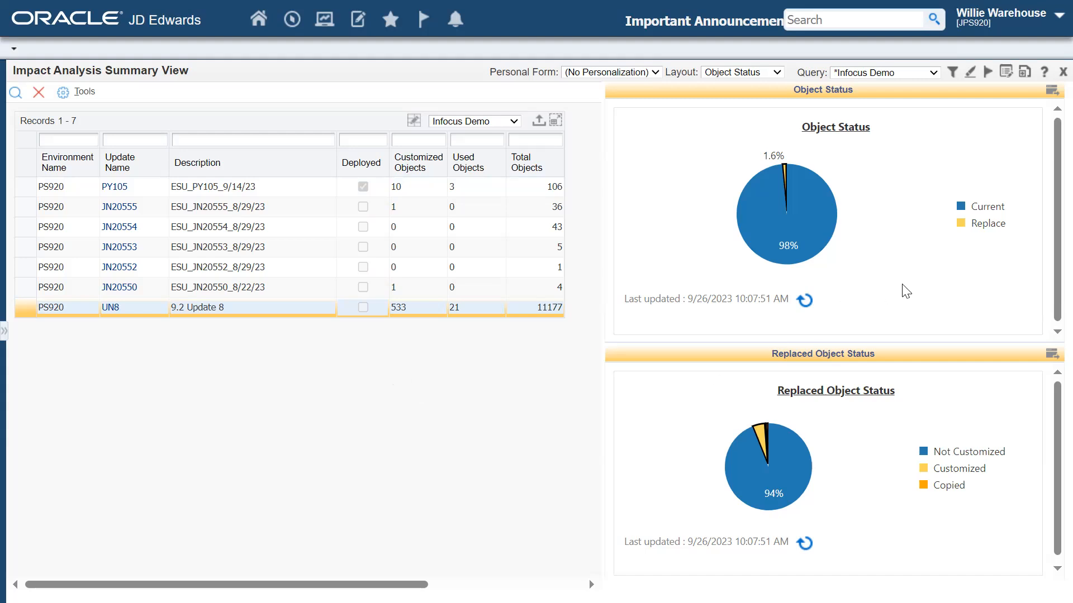
pyautogui.moveTo(772, 238)
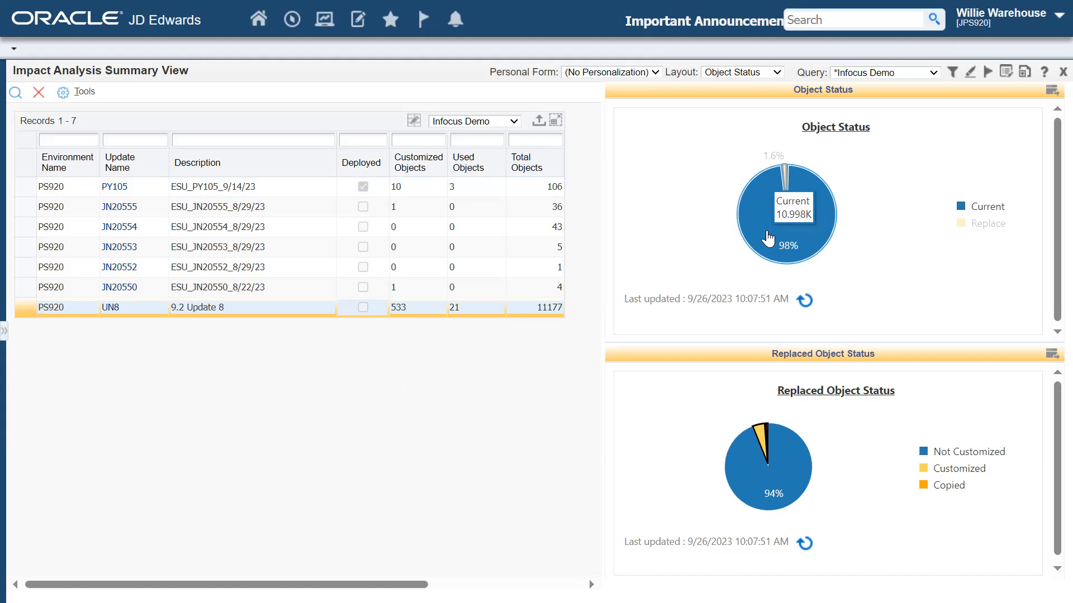
pyautogui.moveTo(780, 164)
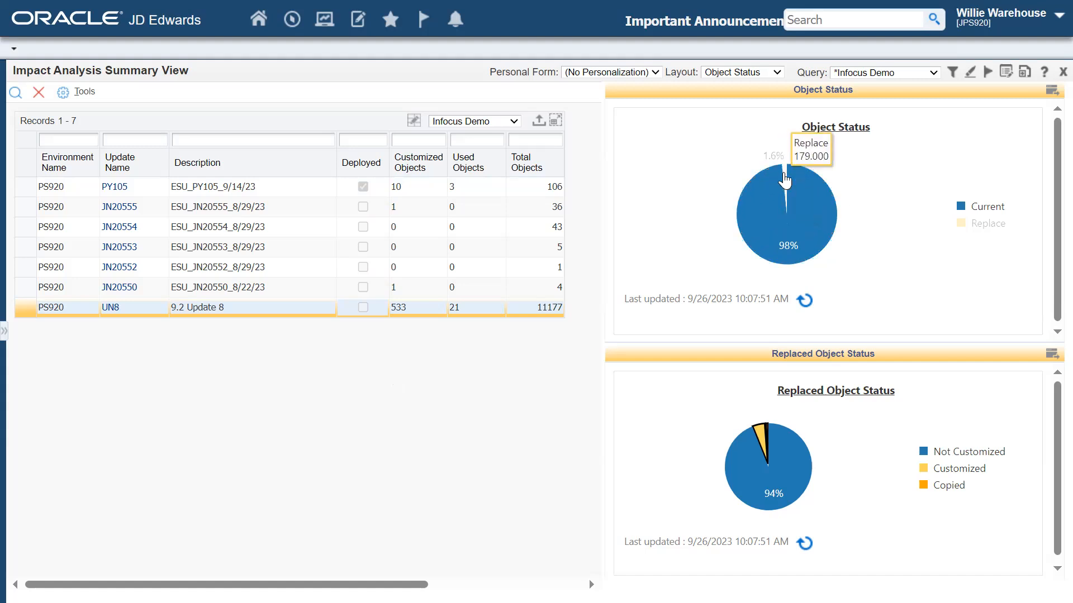
pyautogui.moveTo(773, 172)
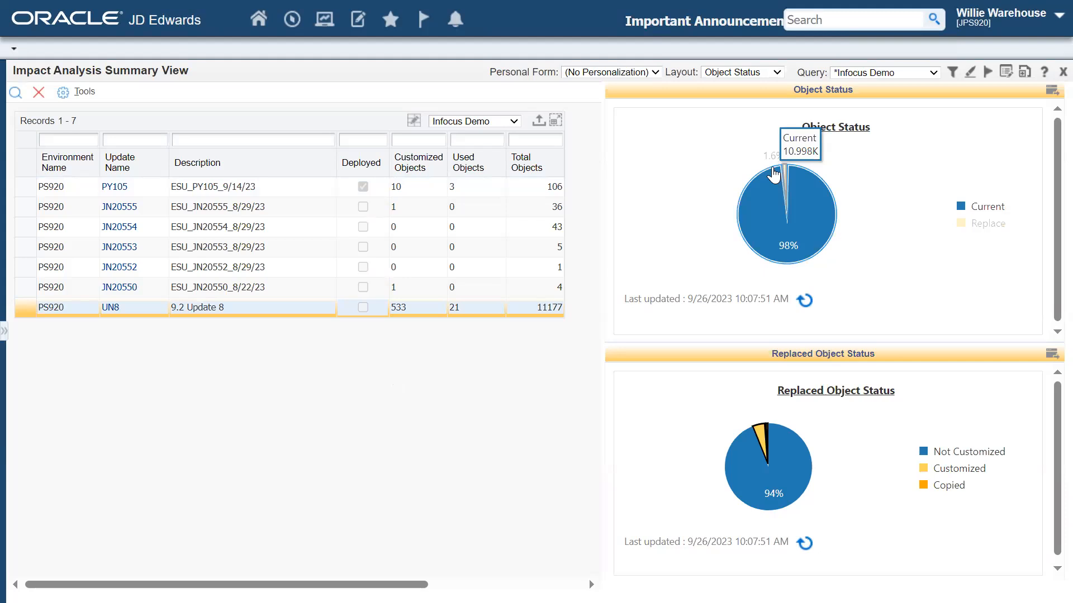
pyautogui.moveTo(842, 527)
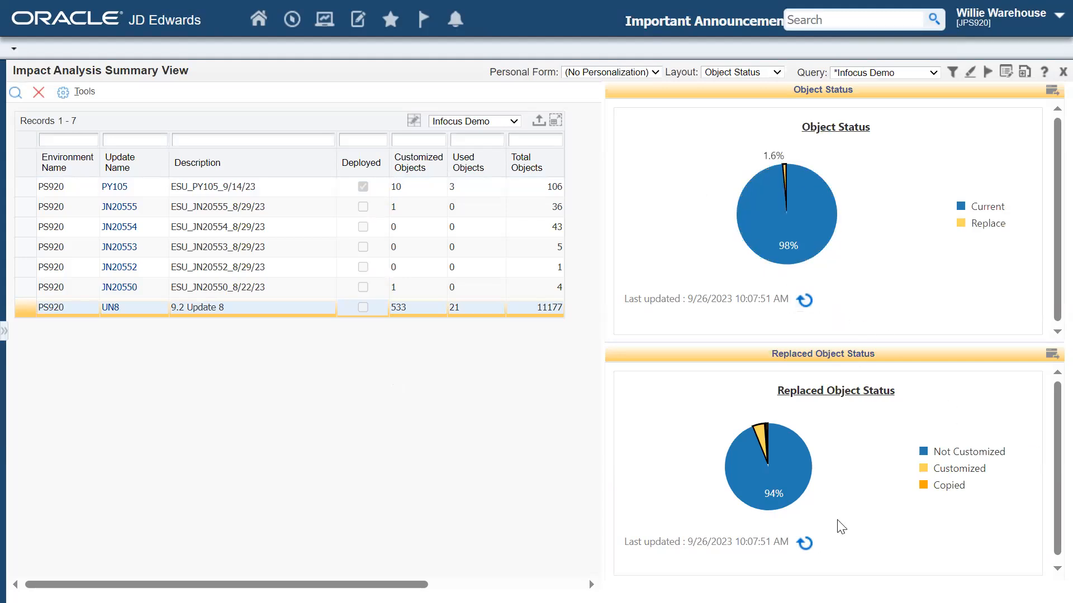
pyautogui.moveTo(849, 458)
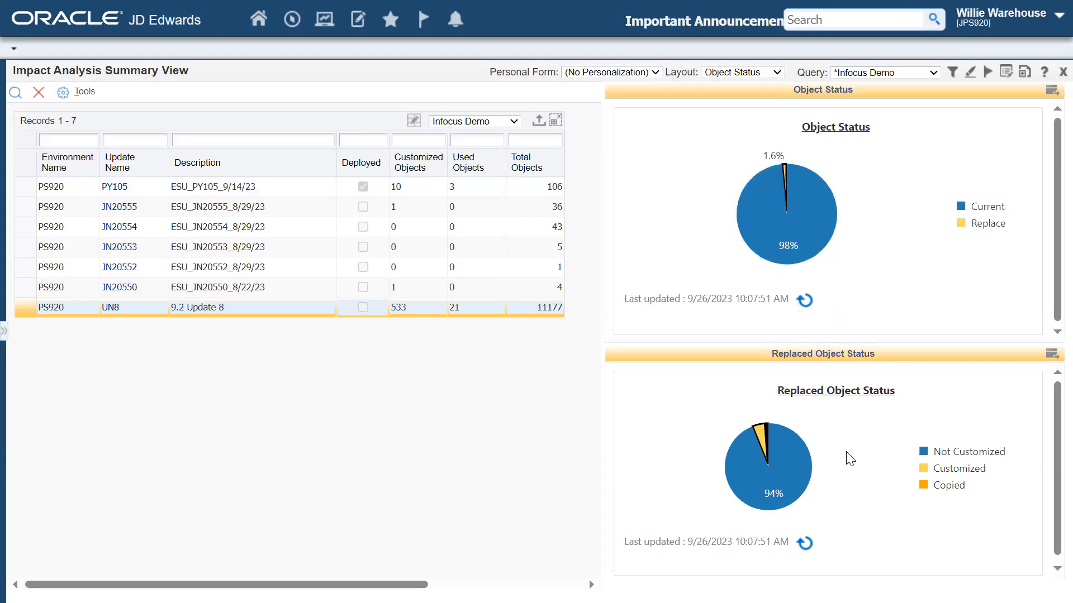
pyautogui.moveTo(757, 496)
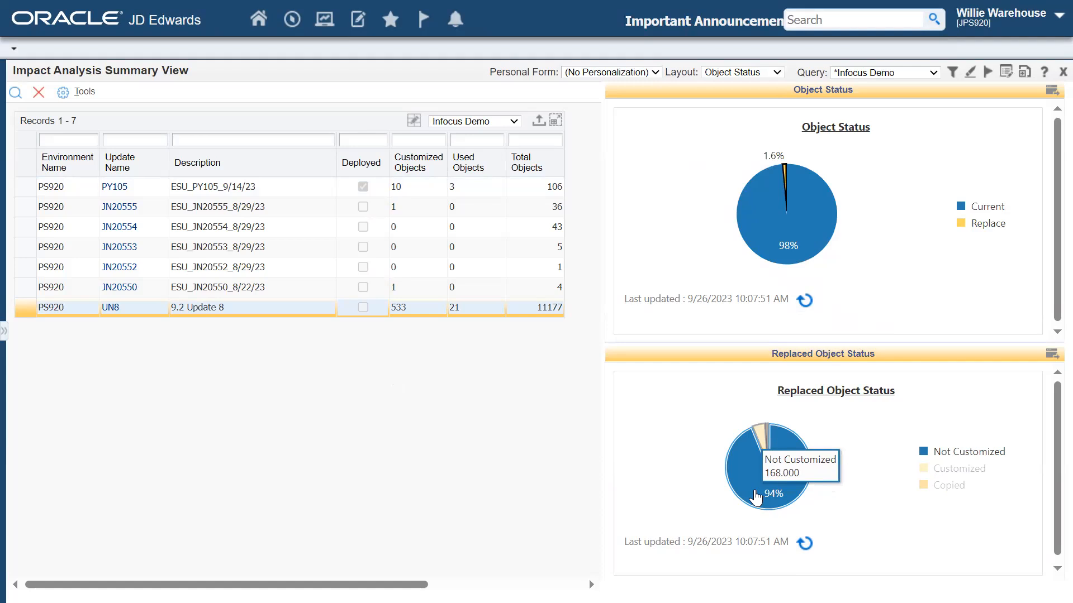
pyautogui.moveTo(786, 499)
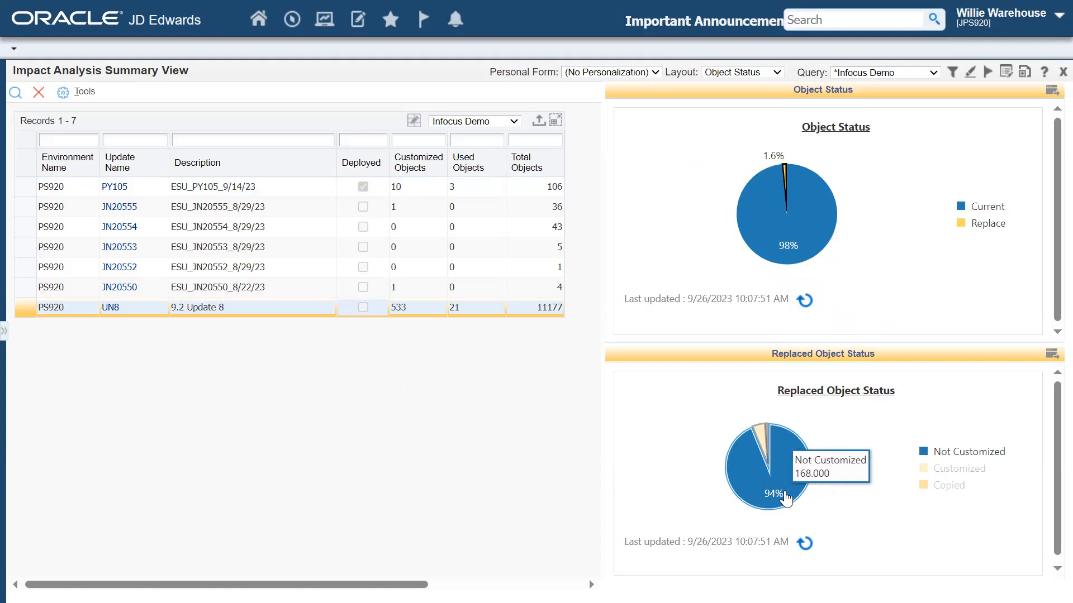
pyautogui.moveTo(834, 464)
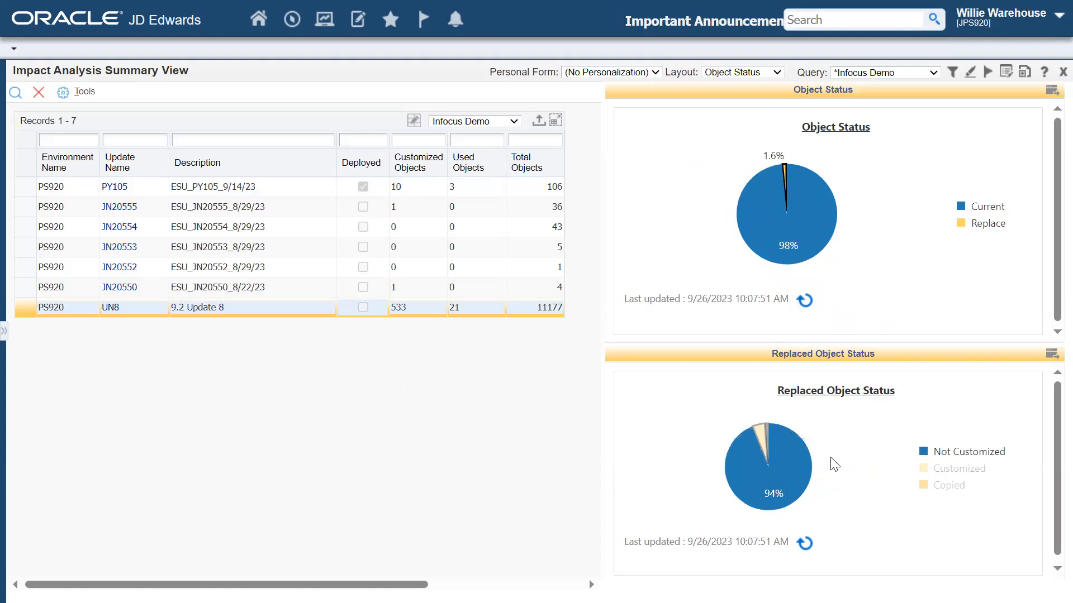
pyautogui.moveTo(760, 439)
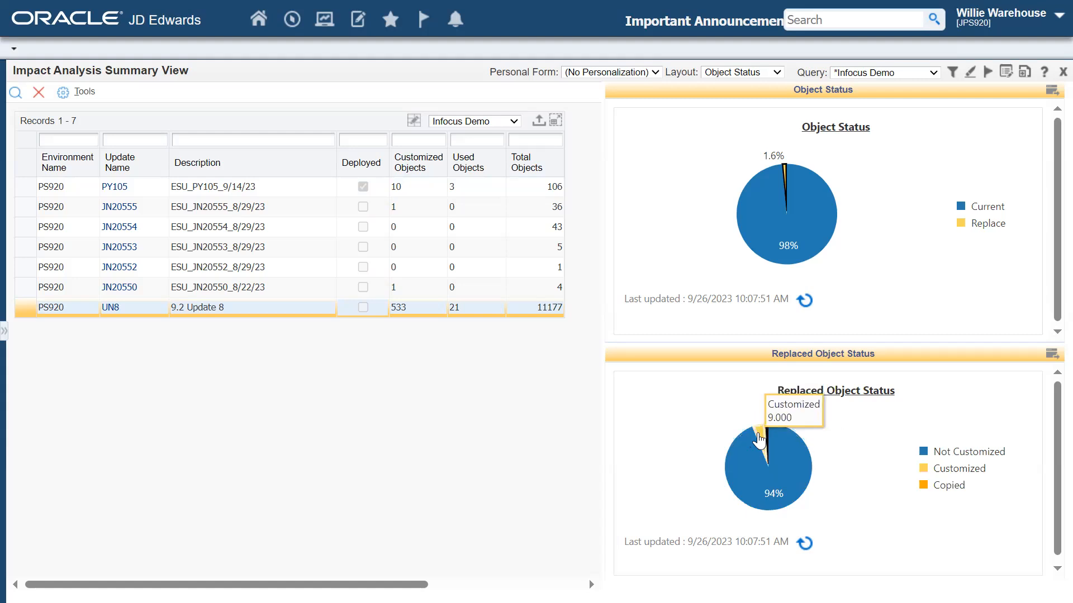
pyautogui.moveTo(868, 419)
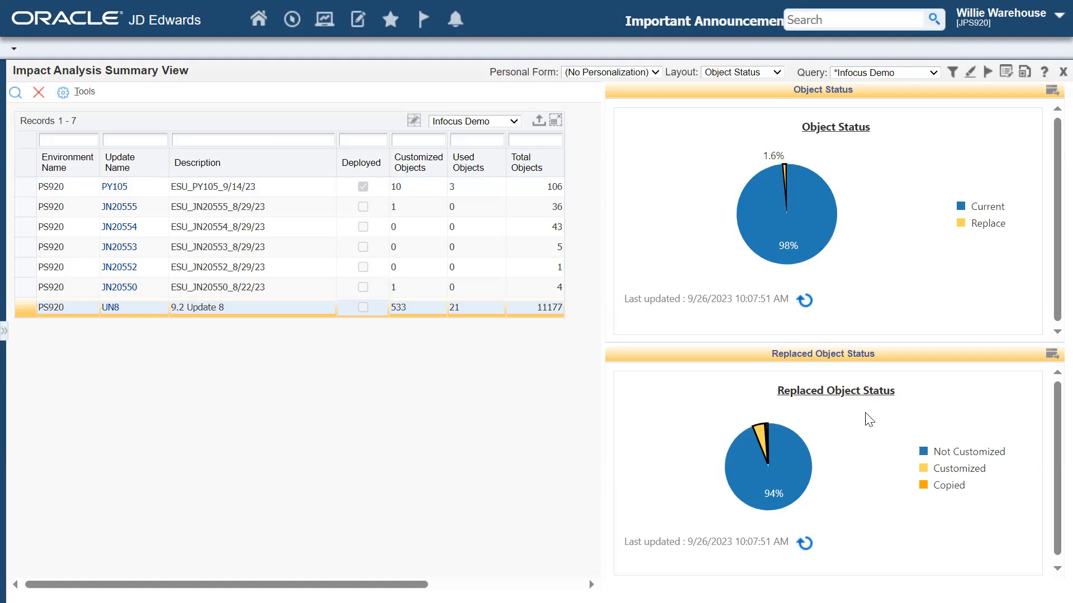
pyautogui.moveTo(879, 450)
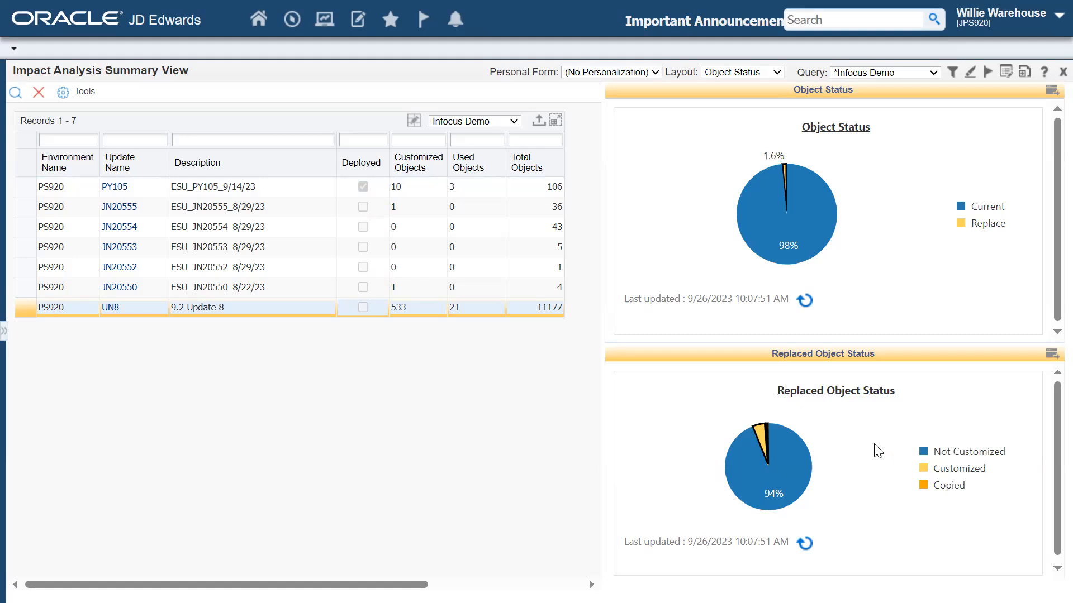
pyautogui.moveTo(870, 463)
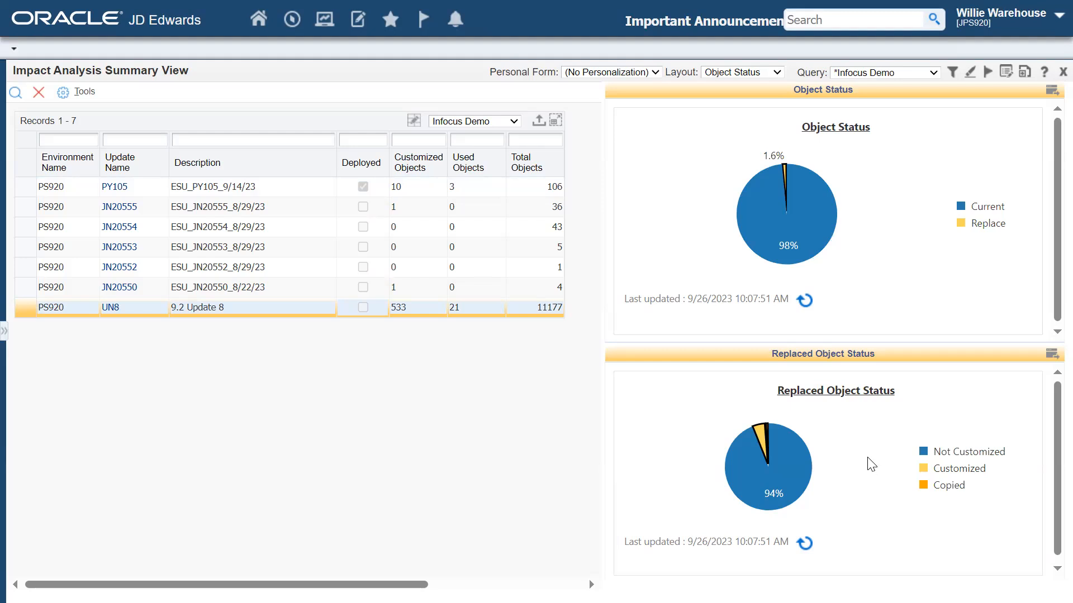
pyautogui.moveTo(843, 412)
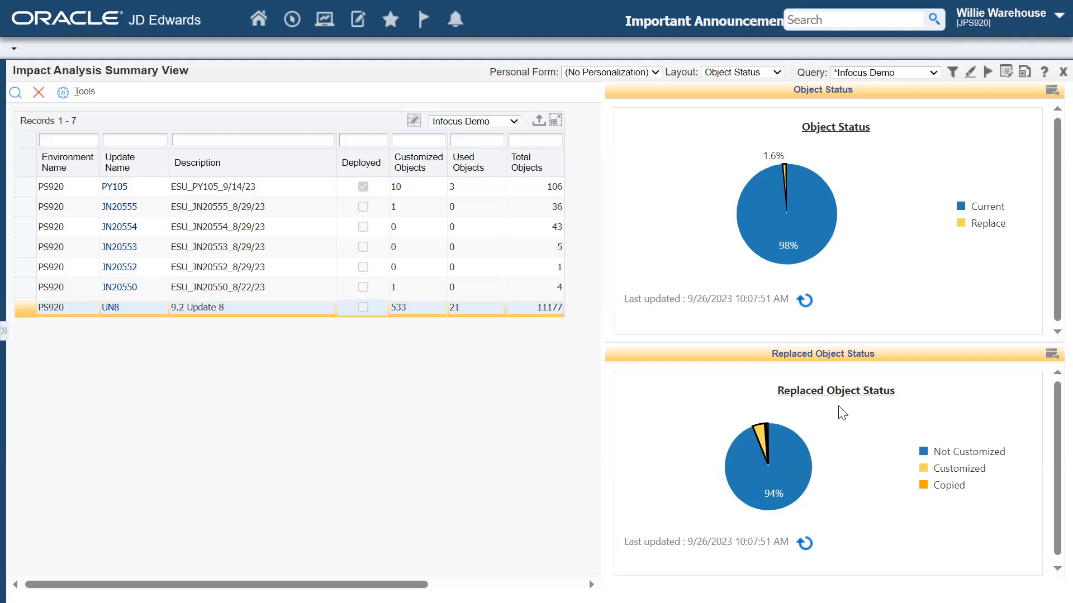
pyautogui.moveTo(835, 391)
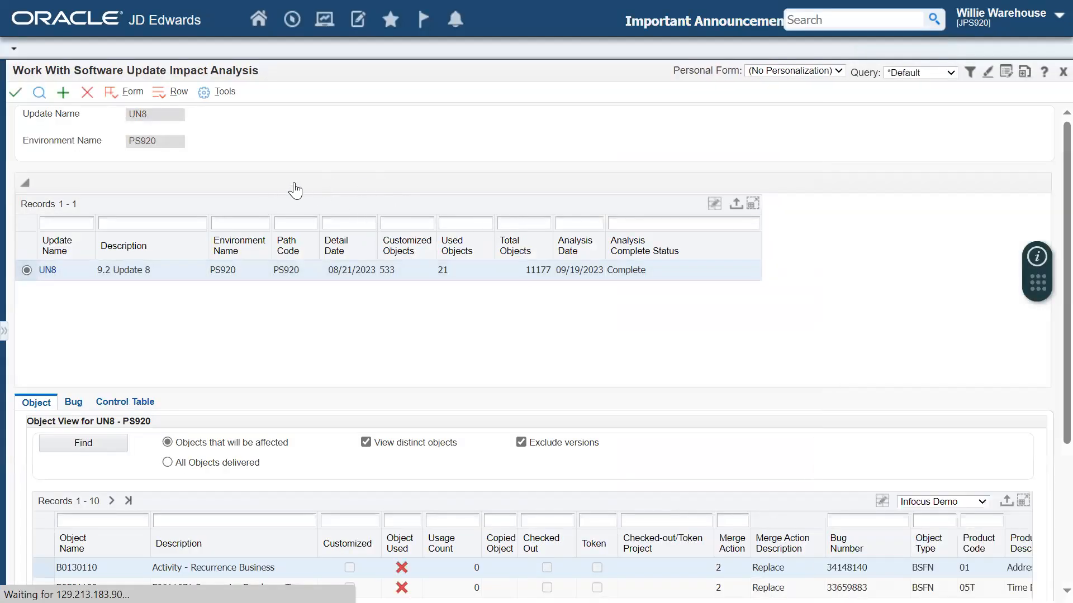
# Hide the UN8 header records so the affected objects grid fills the page.
pyautogui.click(25, 183)
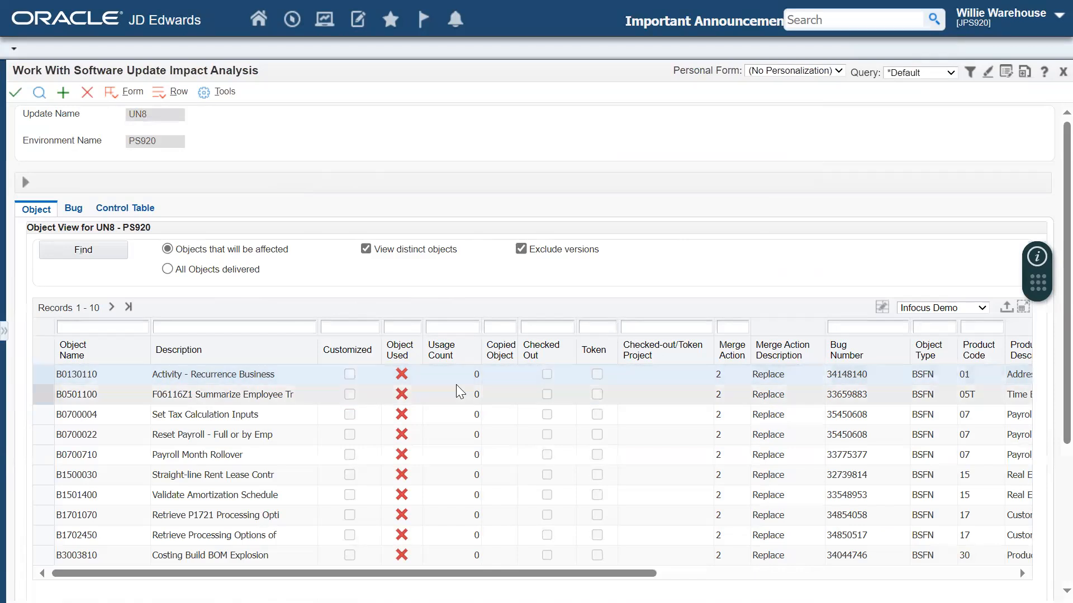
# Filter the affected objects to Customized = 1 and find the nine matching records.
pyautogui.write('1')
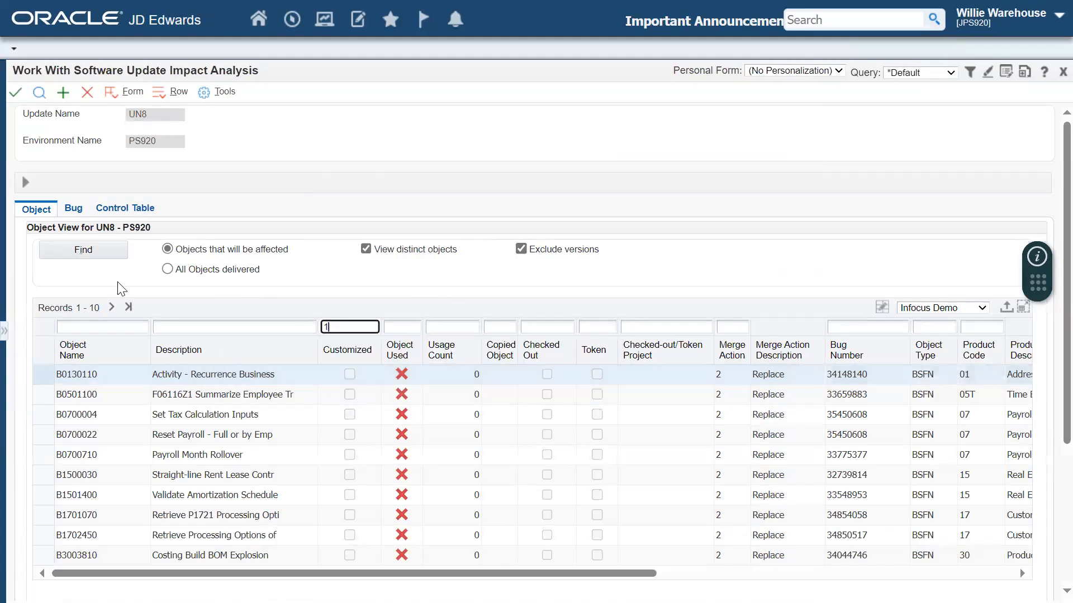
pyautogui.click(81, 249)
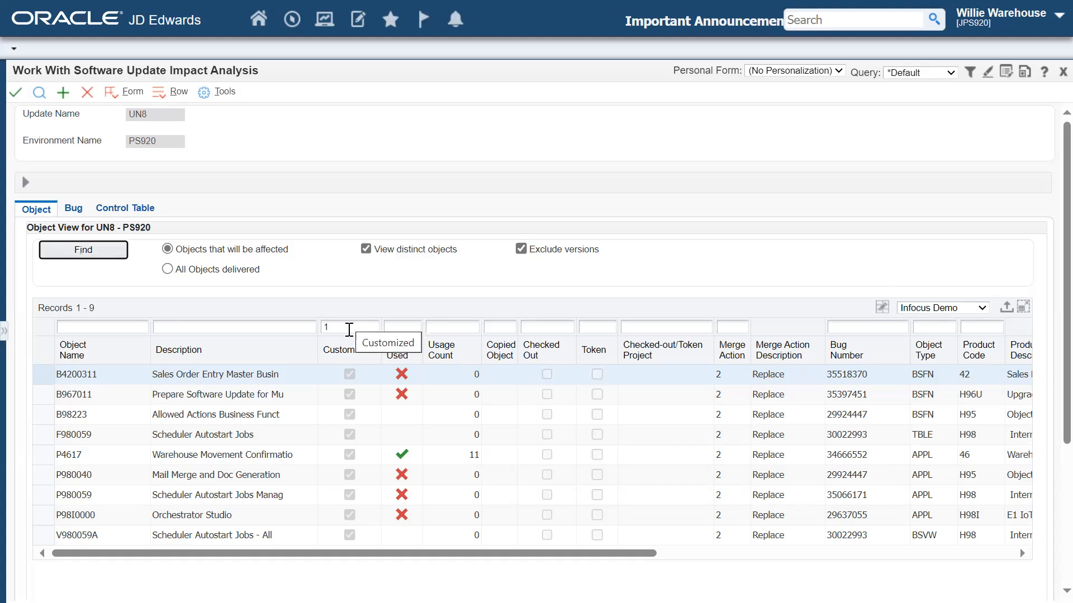
pyautogui.moveTo(242, 315)
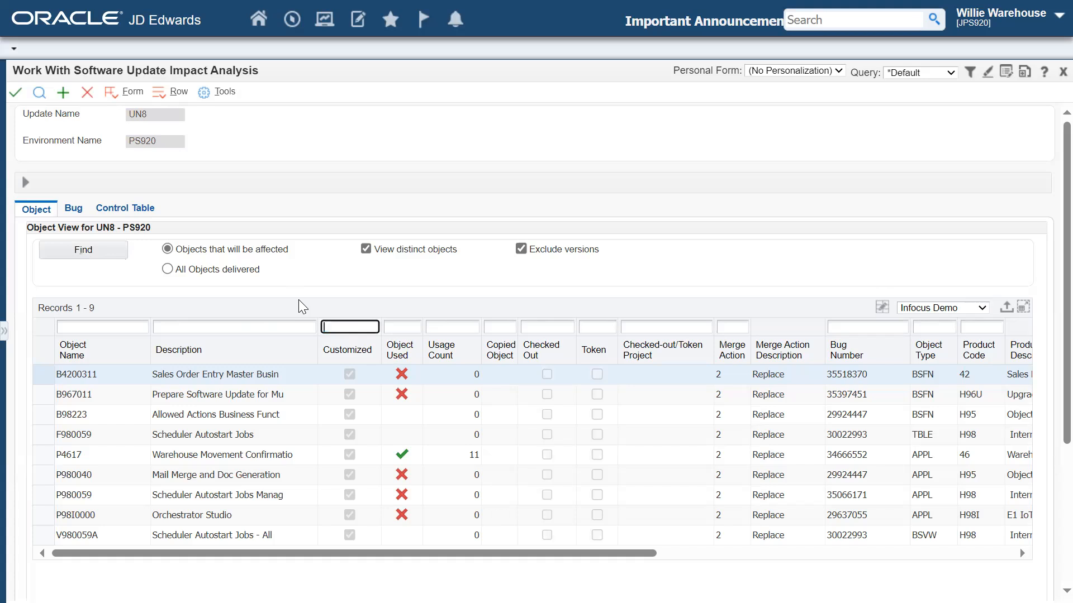
pyautogui.moveTo(410, 307)
pyautogui.write('Y')
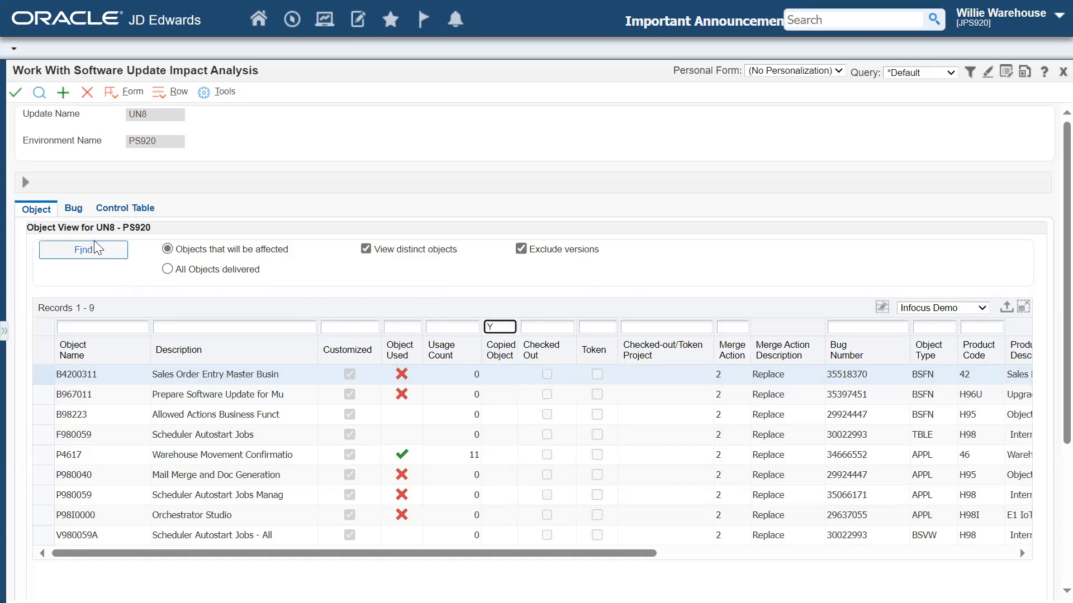
# Filter the affected objects to Copied Object = Y, returning P96470 and P980042T.
pyautogui.click(83, 249)
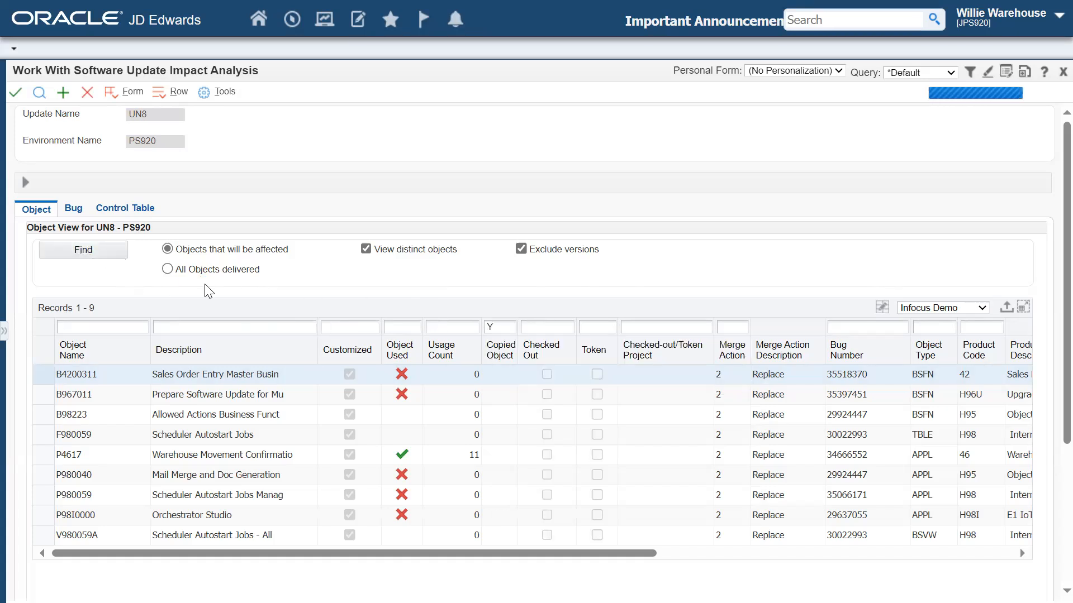
pyautogui.click(81, 249)
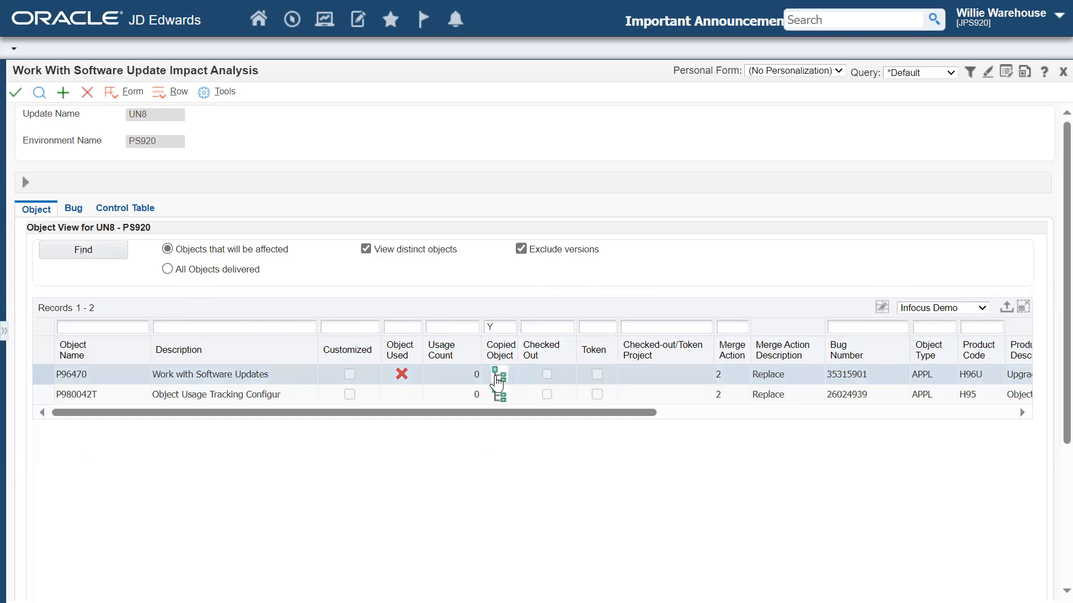
pyautogui.moveTo(499, 374)
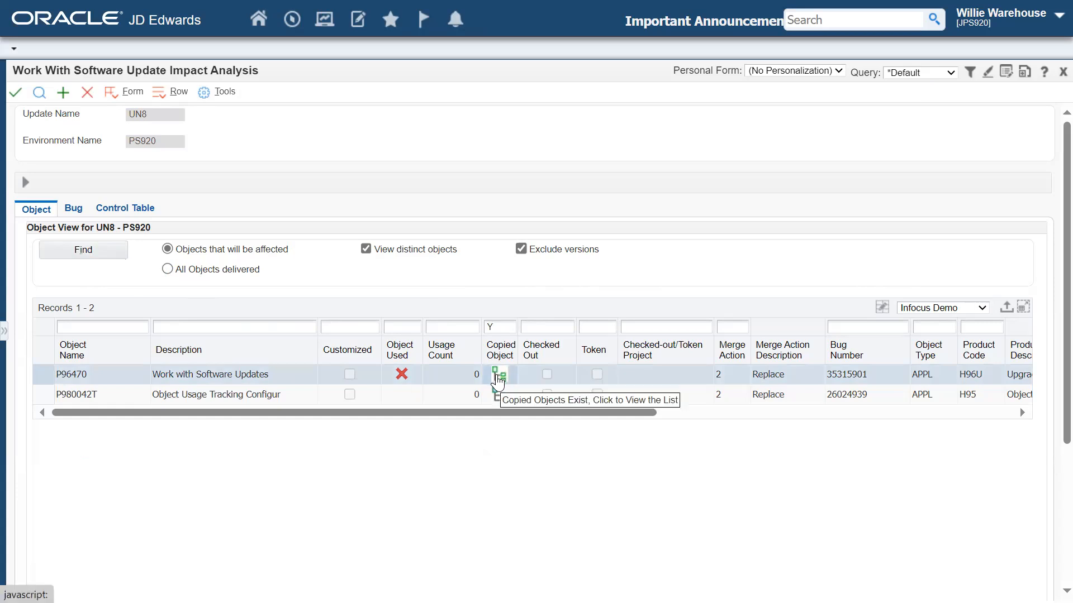
# View the copies of object P96470, showing its copy P96470W.
pyautogui.click(496, 375)
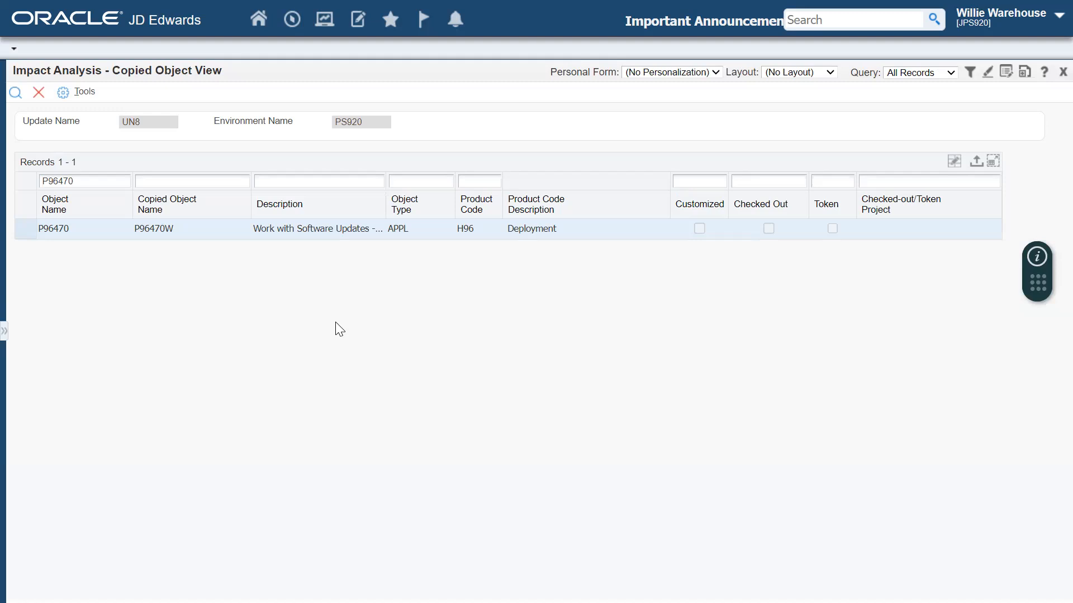
pyautogui.moveTo(188, 252)
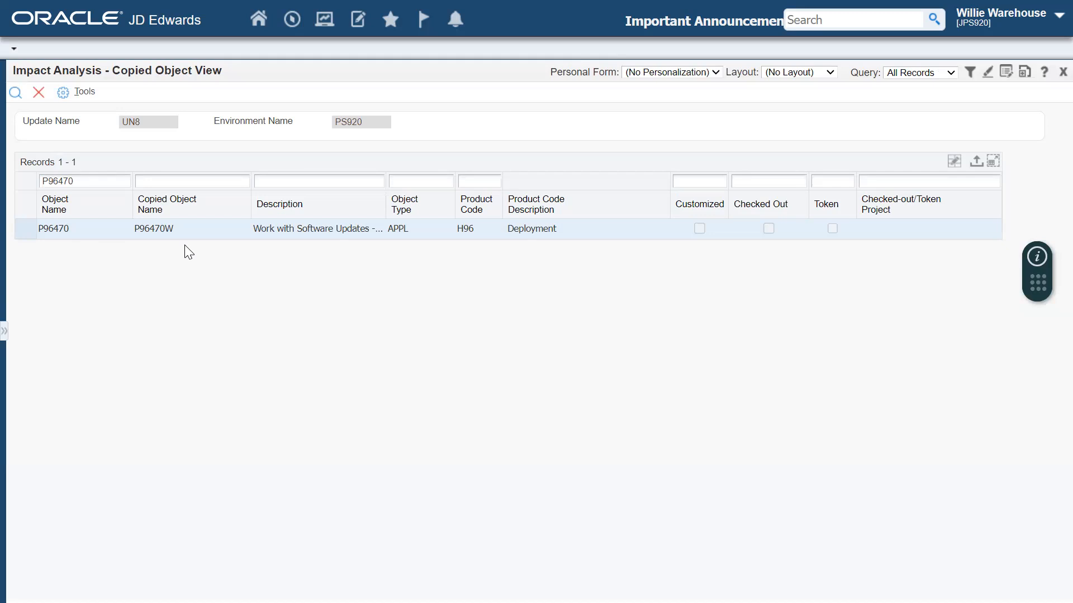
pyautogui.moveTo(107, 107)
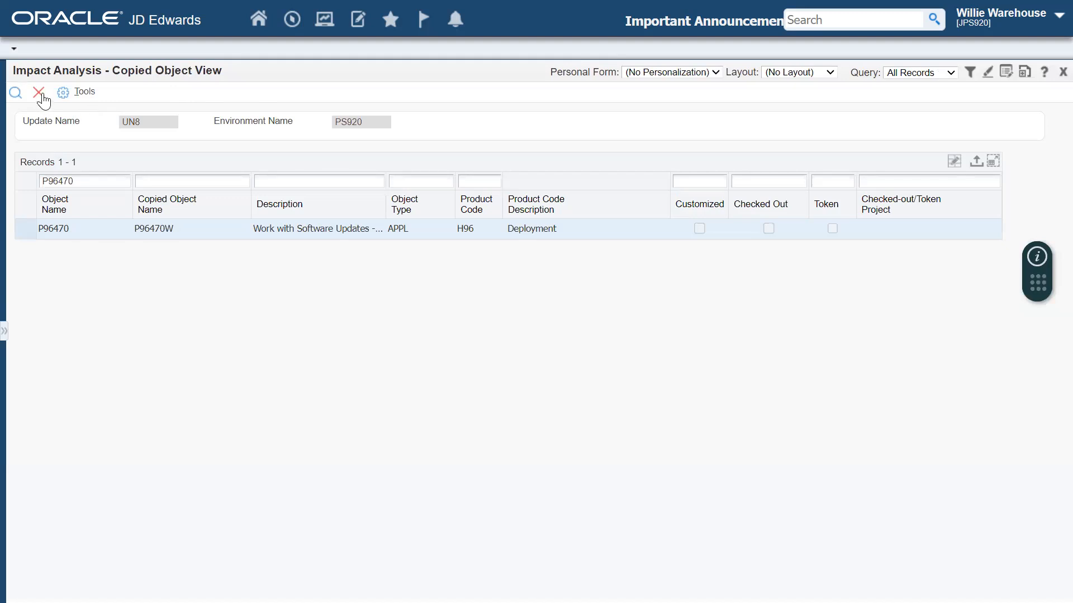
# Cancel the Copied Object View and expand the Row menu's Analysis Views submenu.
pyautogui.click(39, 93)
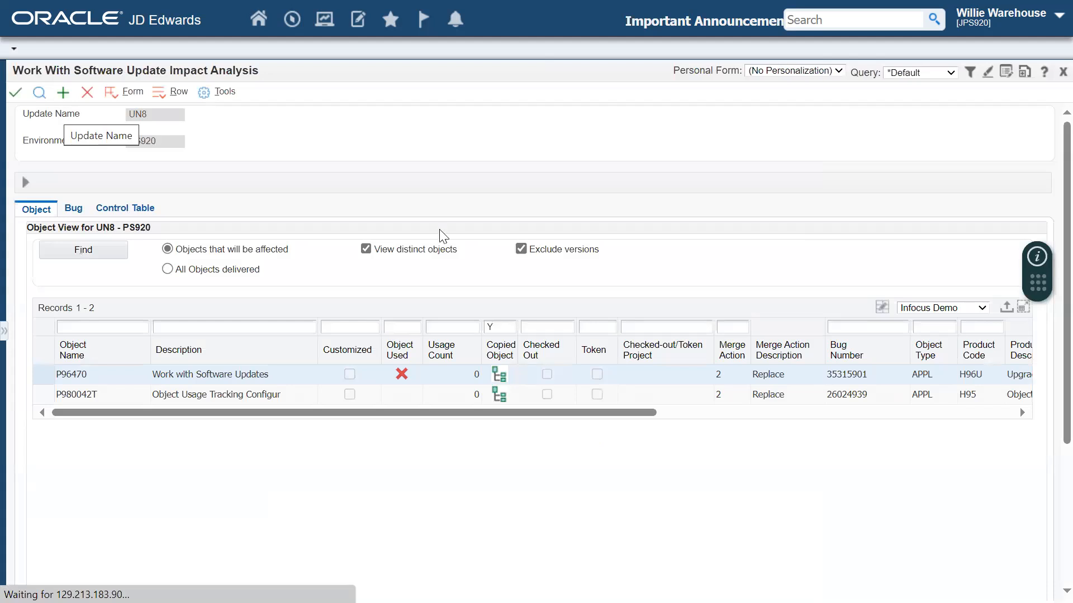
pyautogui.moveTo(534, 211)
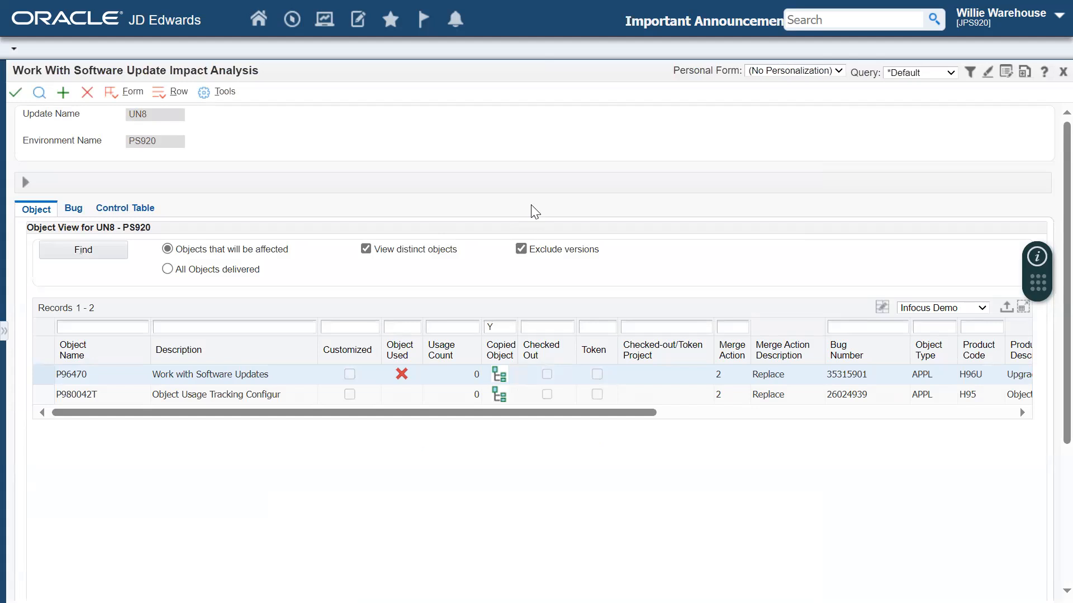
pyautogui.click(169, 91)
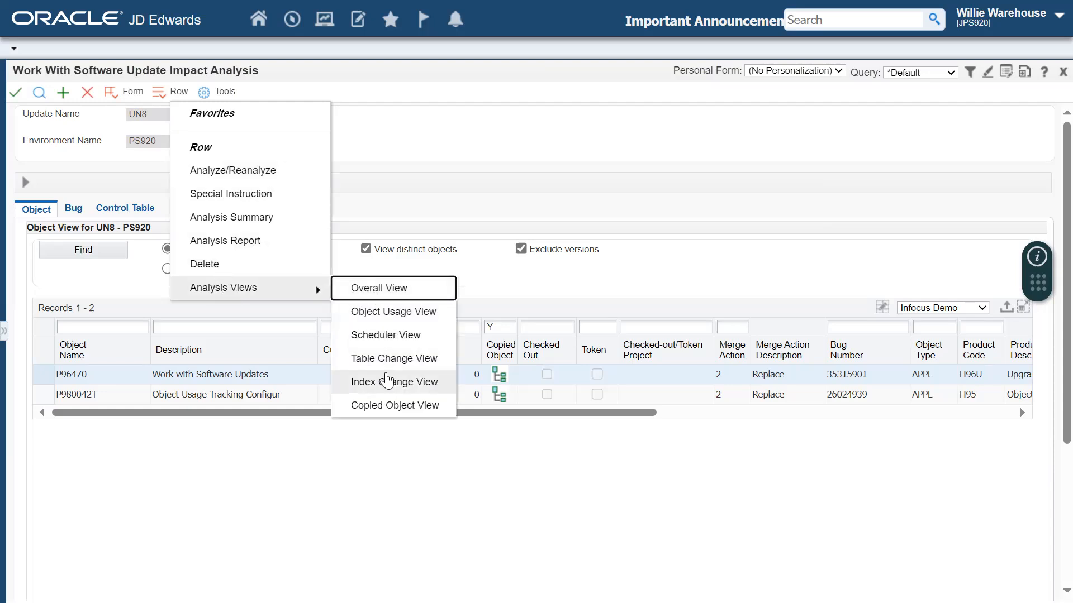
pyautogui.click(395, 382)
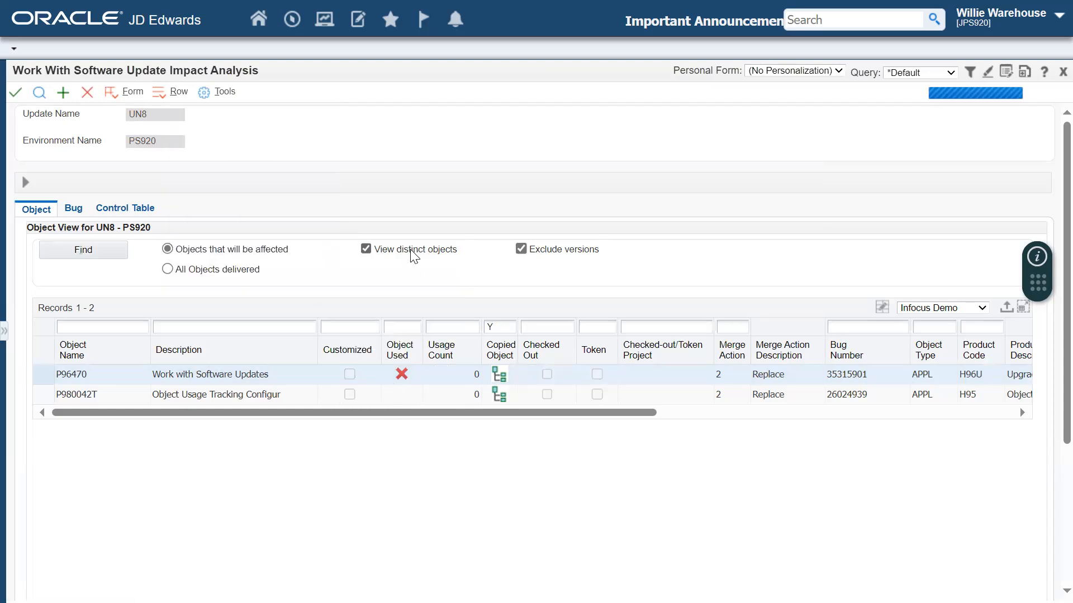
pyautogui.moveTo(414, 249)
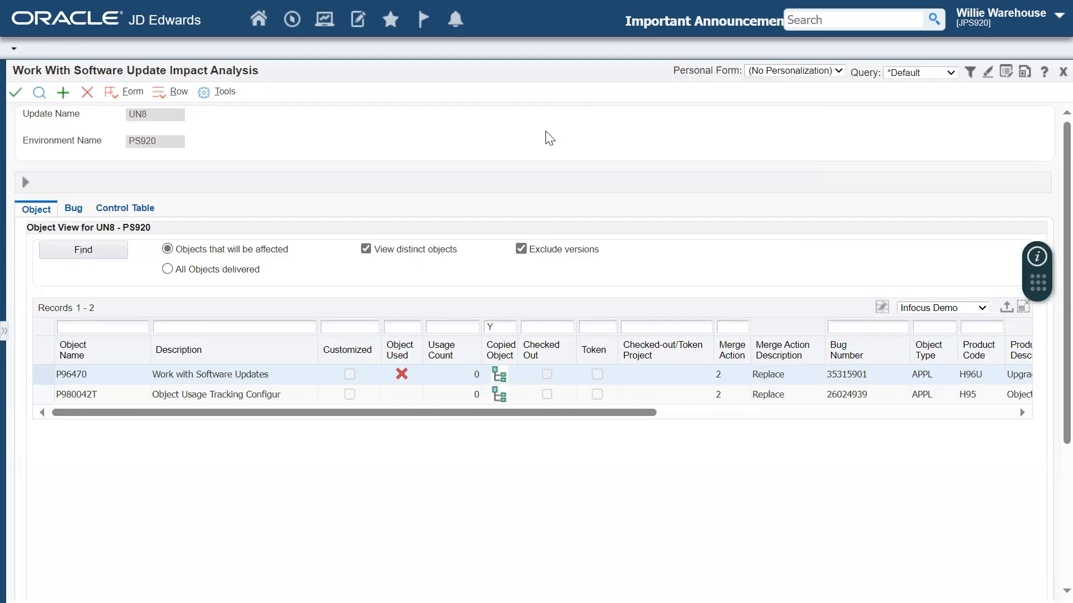
pyautogui.moveTo(518, 164)
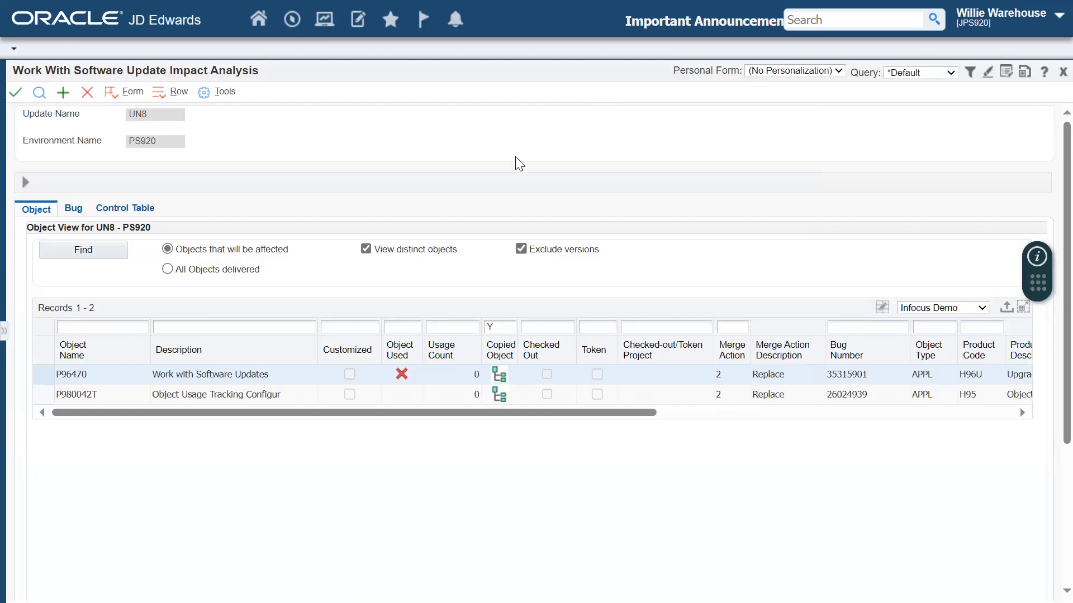
# Choose Special Instruction from the Row menu to list UN8's manual instructions, heading to Glossaries.
pyautogui.click(175, 91)
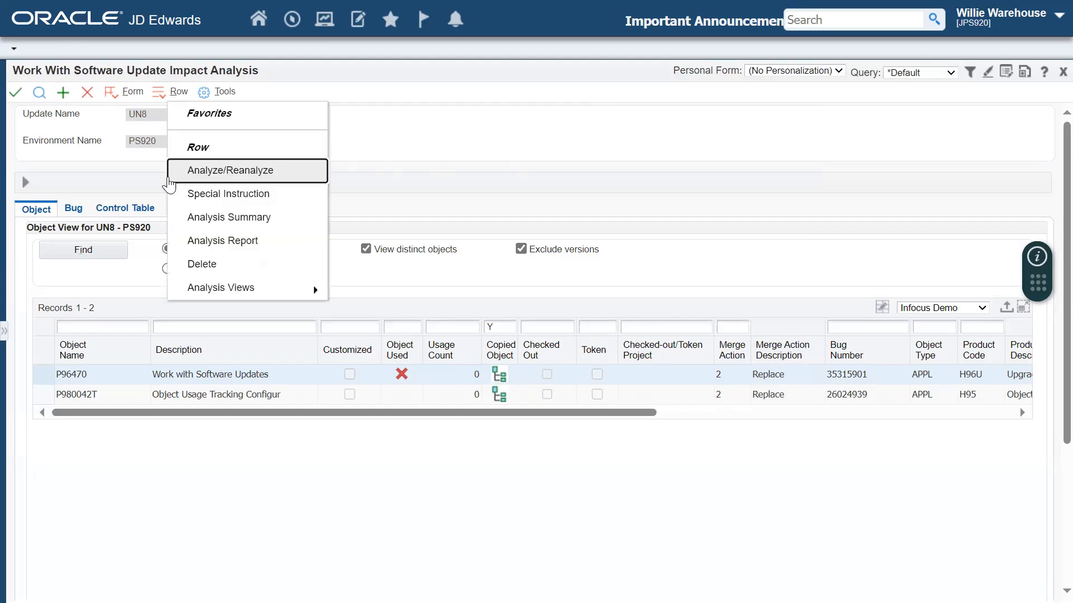
pyautogui.click(231, 170)
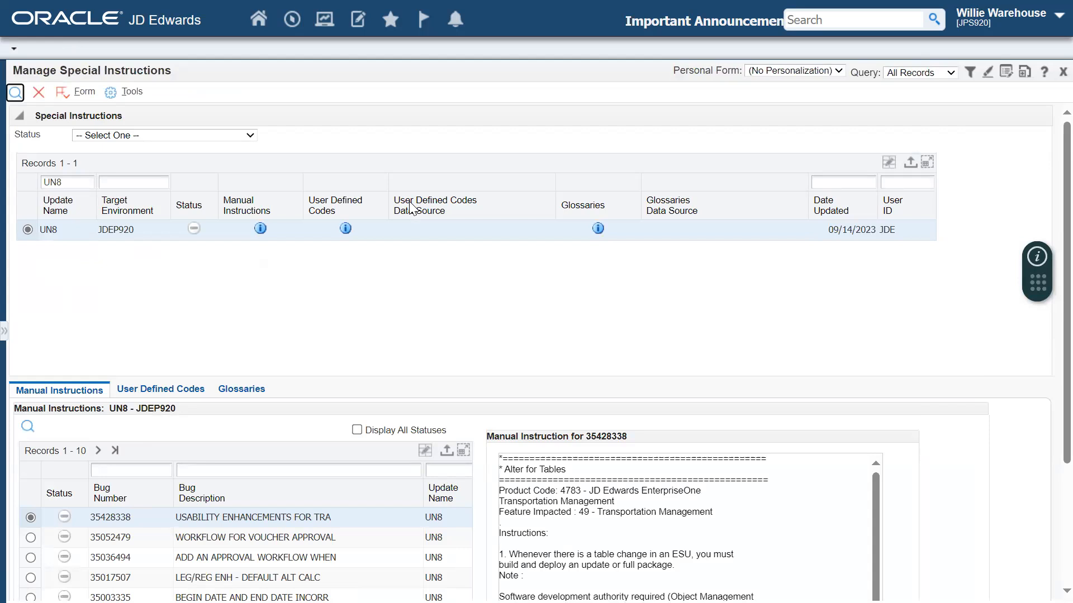
pyautogui.moveTo(149, 406)
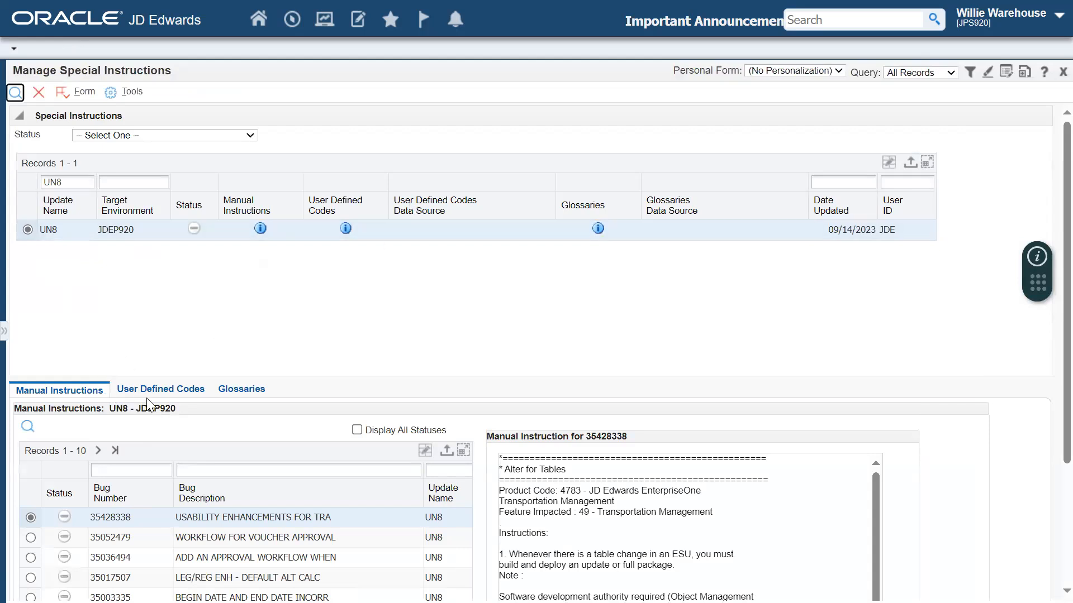
pyautogui.click(241, 389)
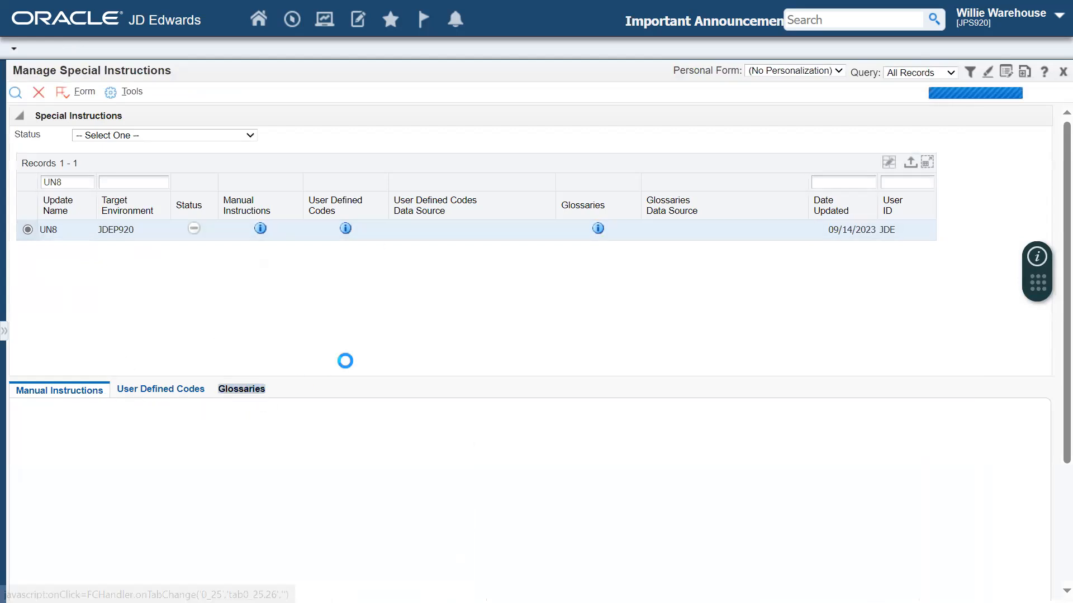
# Compare the Update Glossary and Target Glossaries text for data item 0003.
pyautogui.click(242, 389)
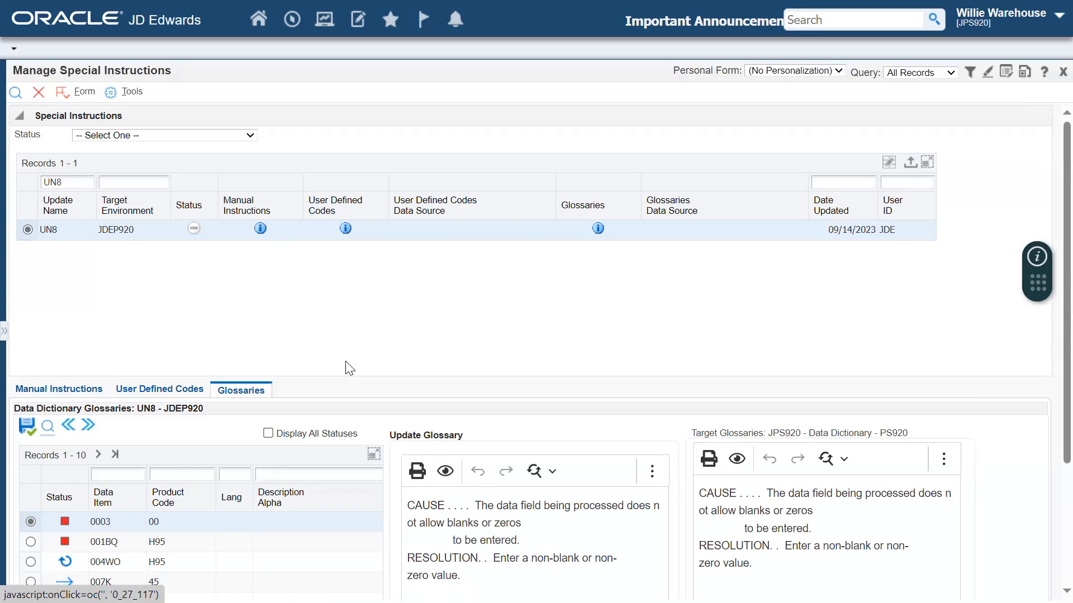
pyautogui.moveTo(354, 410)
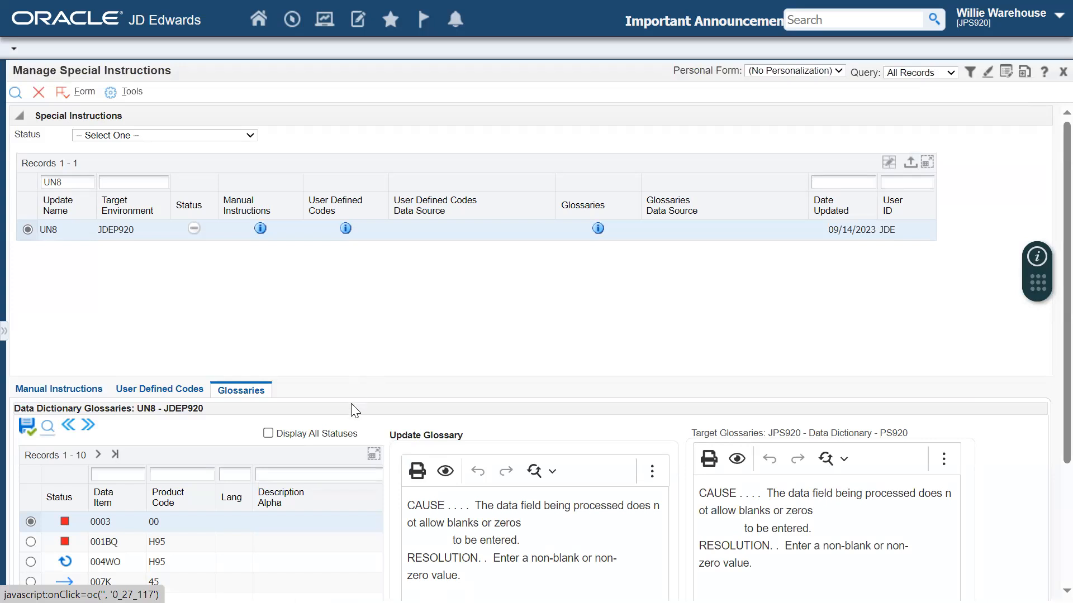
pyautogui.moveTo(383, 398)
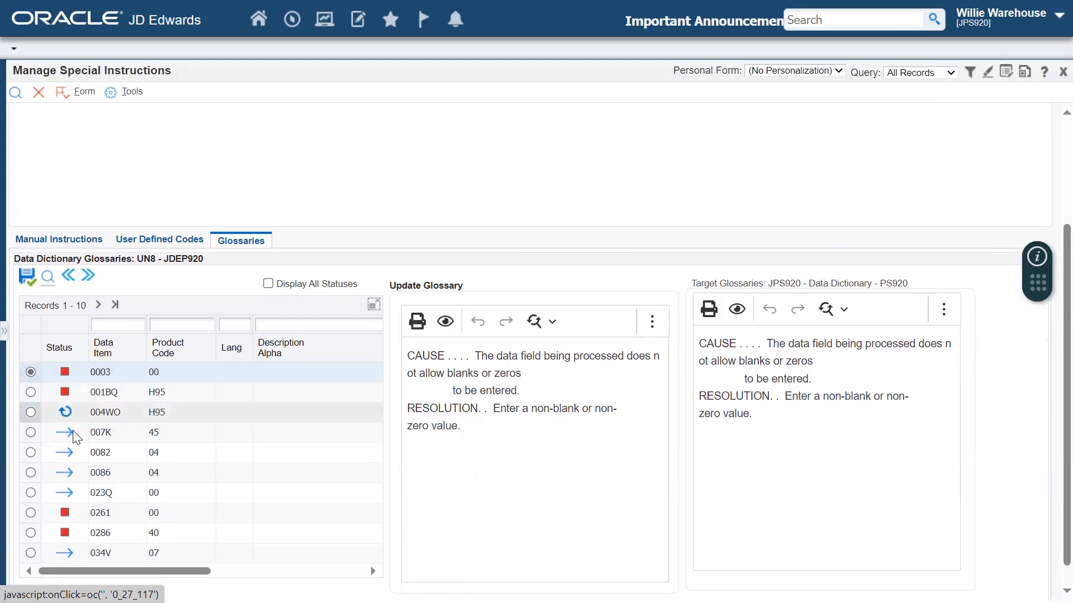
pyautogui.moveTo(65, 431)
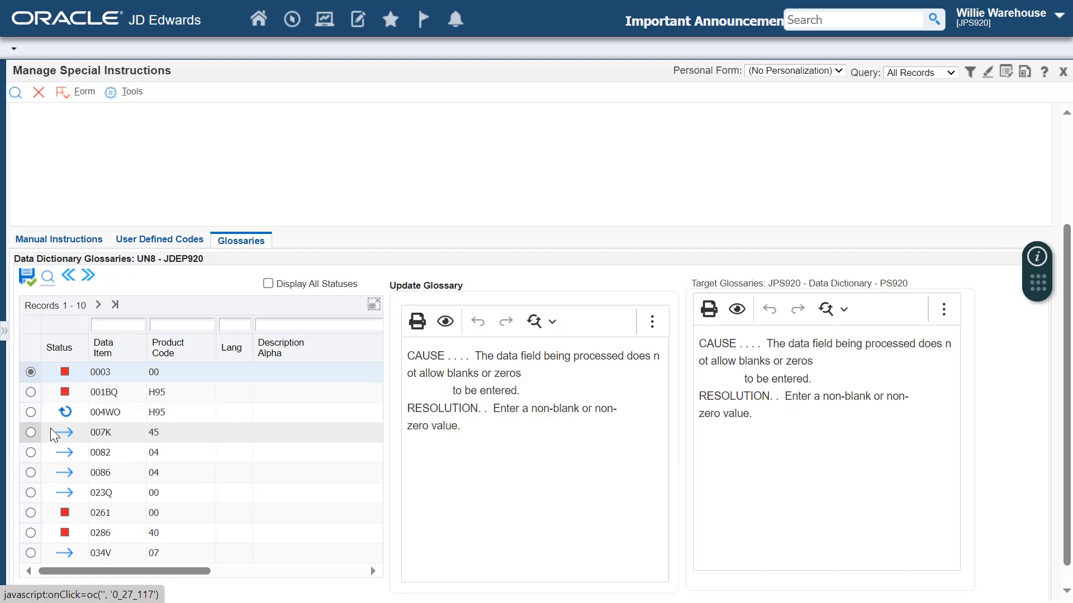
pyautogui.moveTo(27, 84)
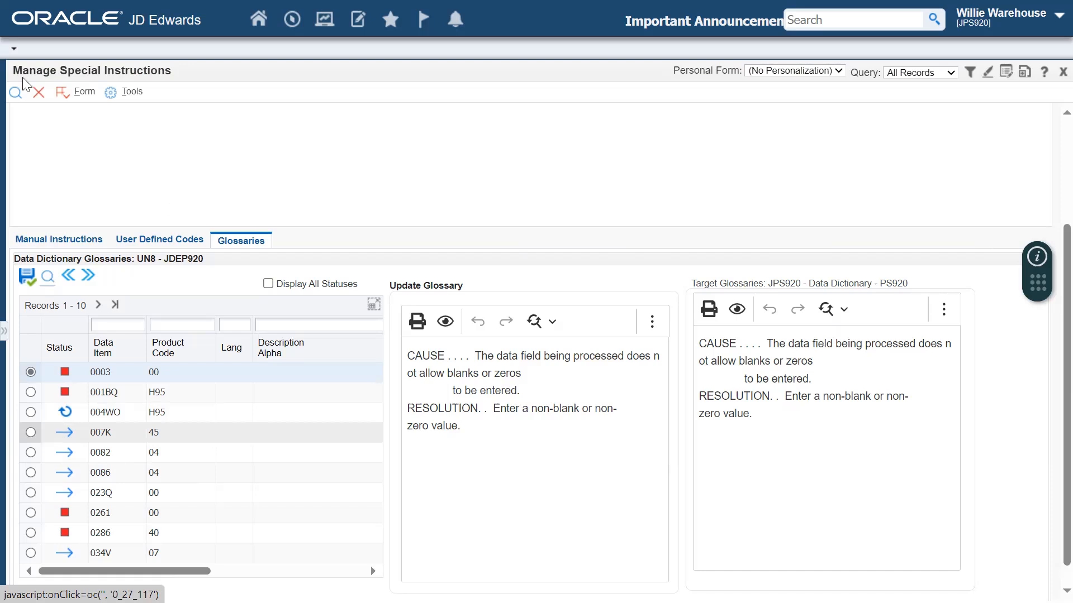